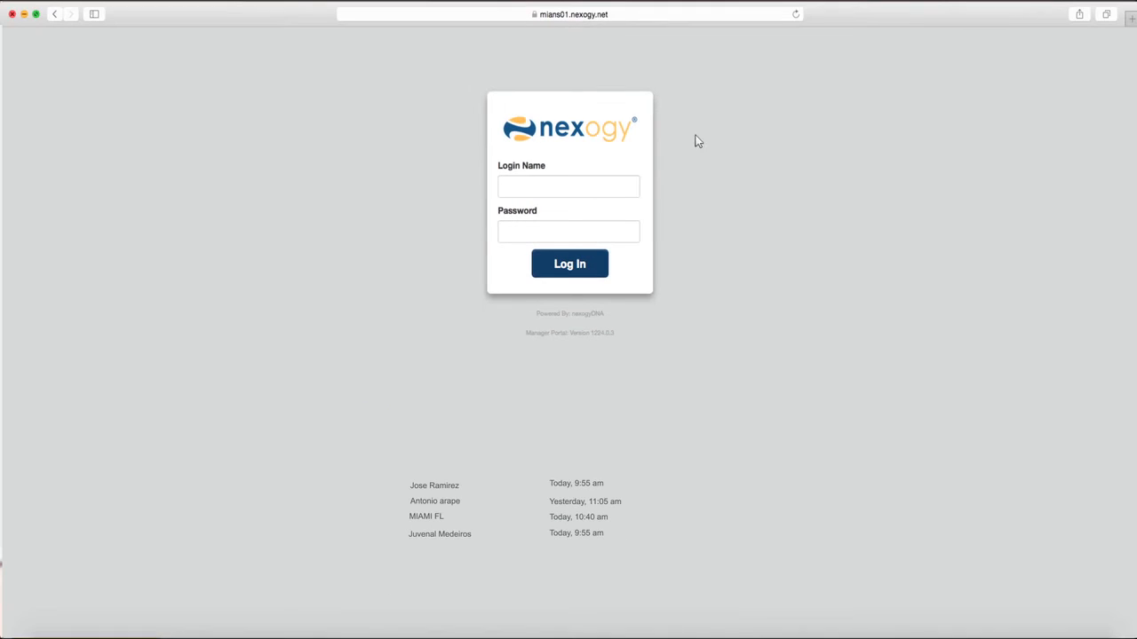
text(joseangeiramirez)
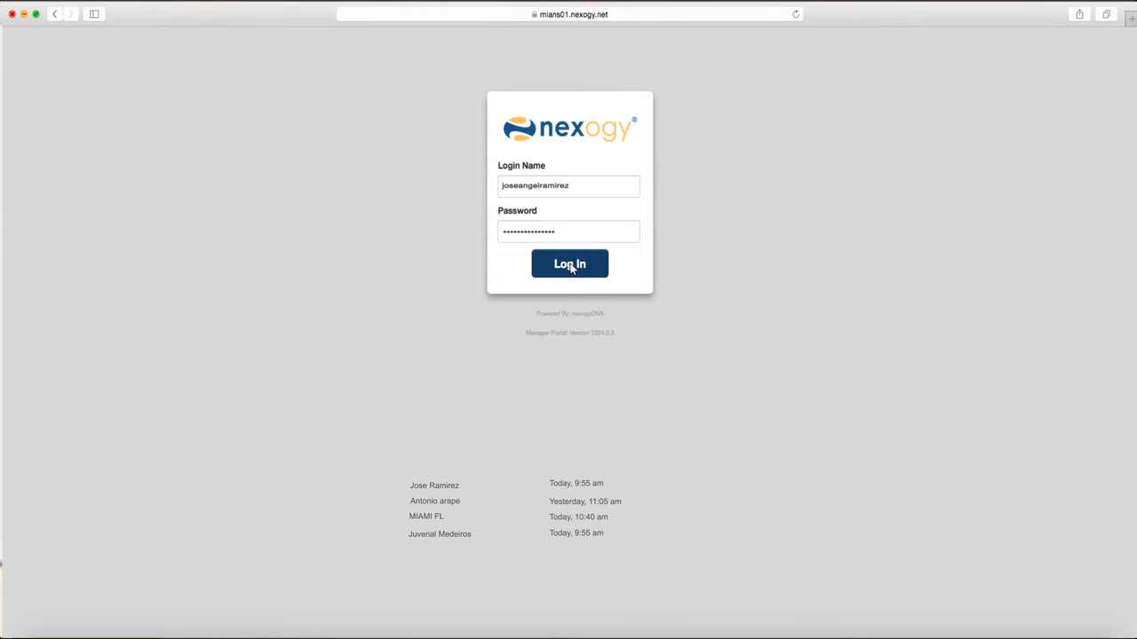
Log in to view the Home dashboard, then log out back to the blank sign-in page
click(569, 264)
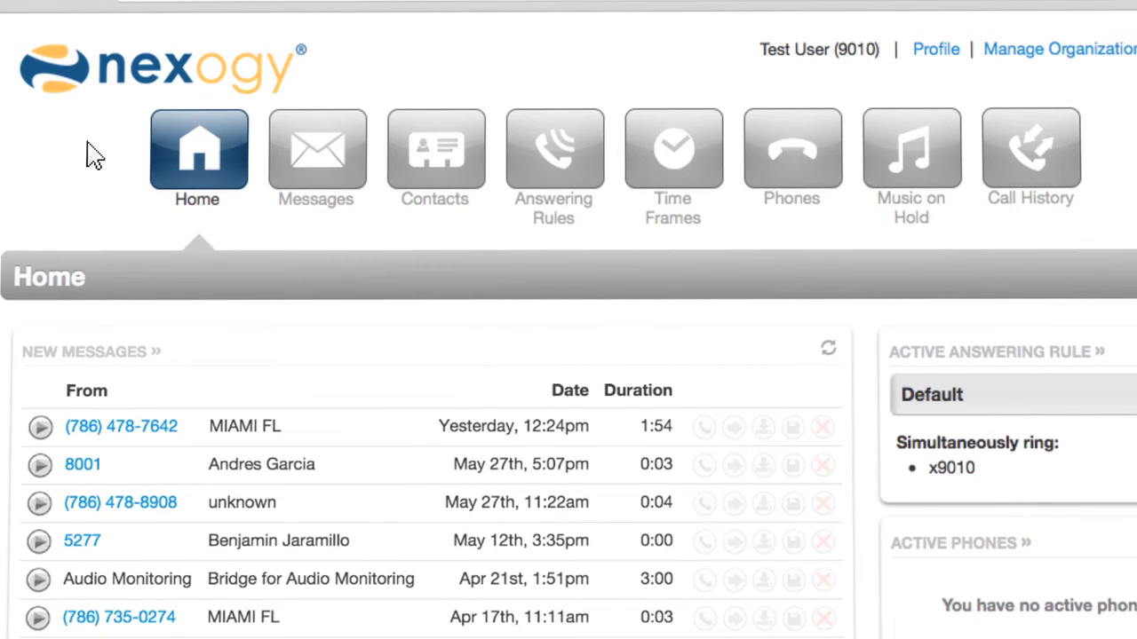
mouse_move(436, 151)
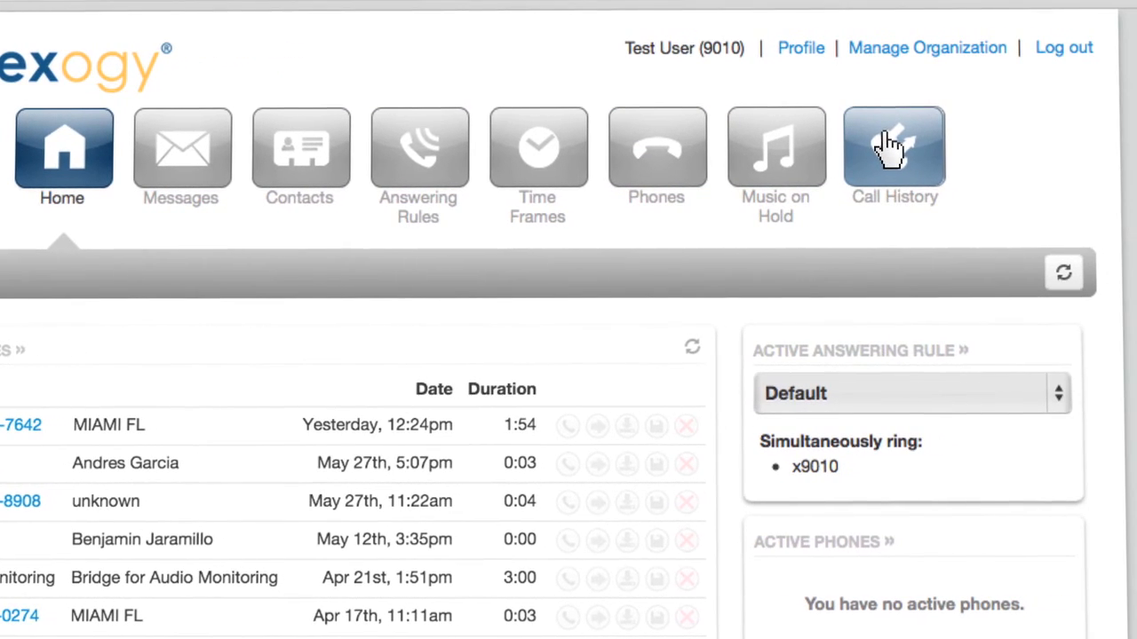
mouse_move(1063, 53)
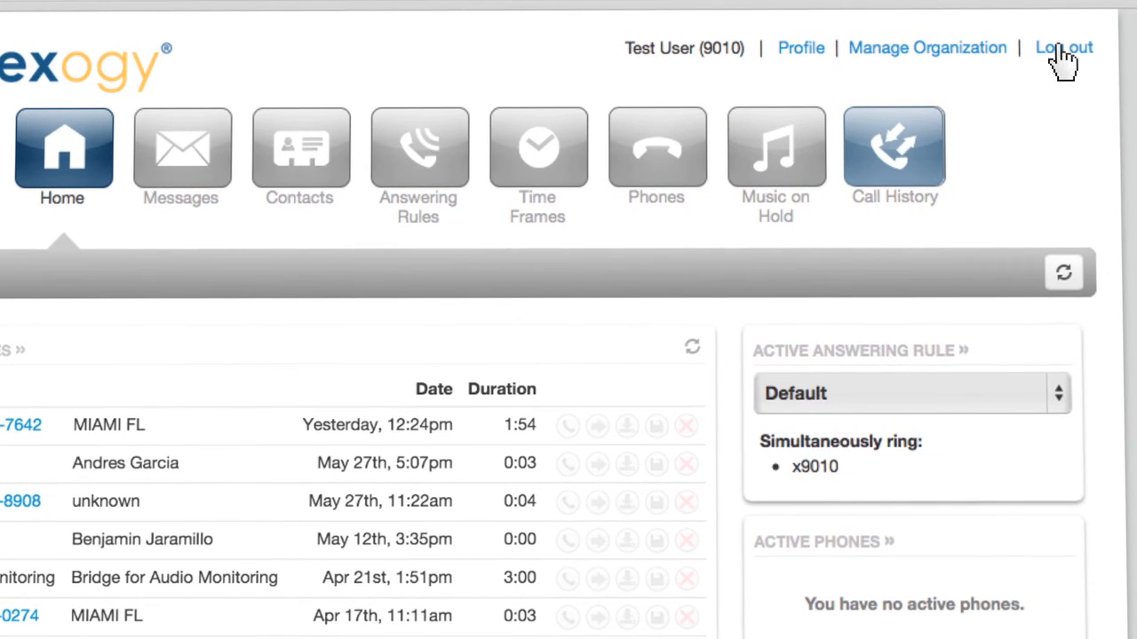
click(1063, 47)
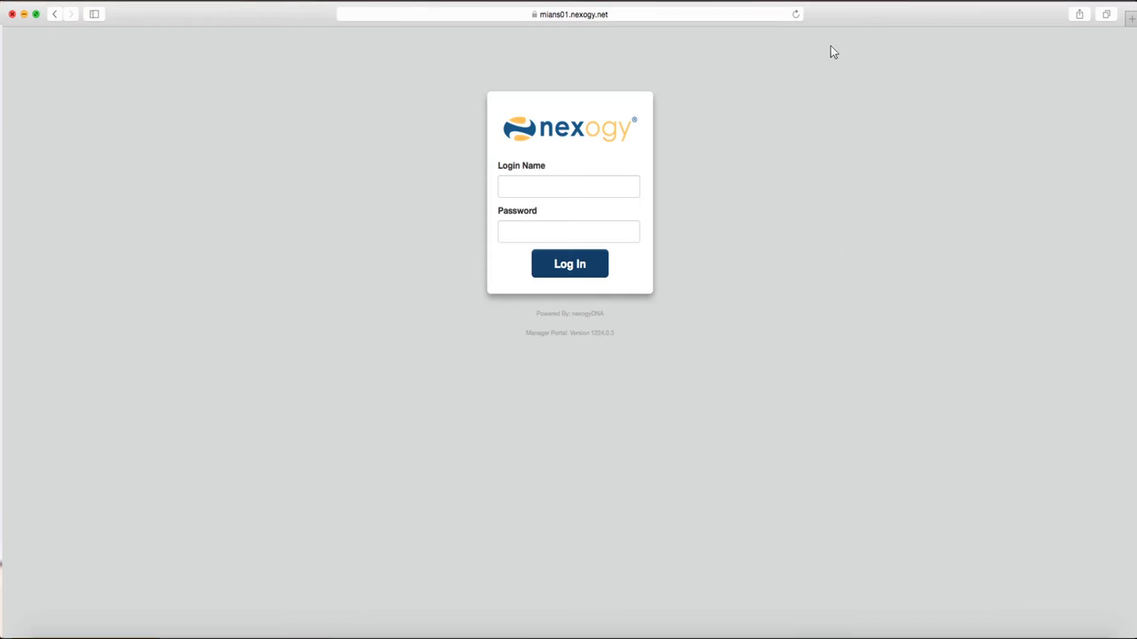